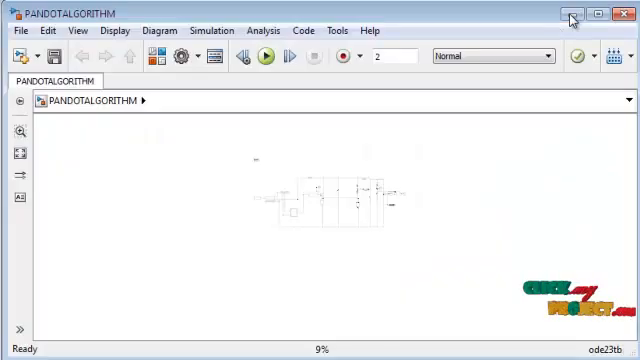
{"action": "mouse_move", "coordinate": [570, 17]}
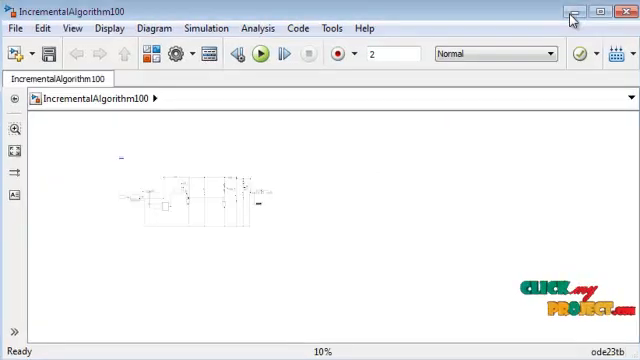
{"action": "mouse_move", "coordinate": [573, 16]}
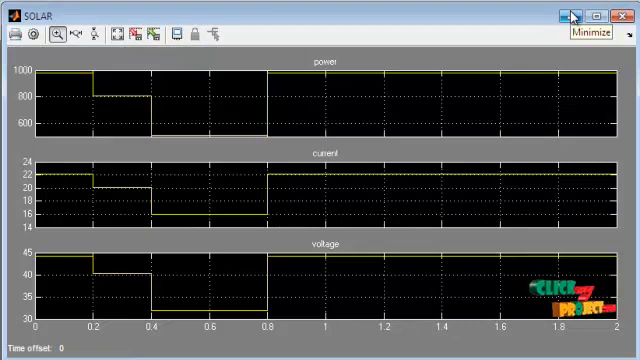
{"action": "mouse_move", "coordinate": [572, 15]}
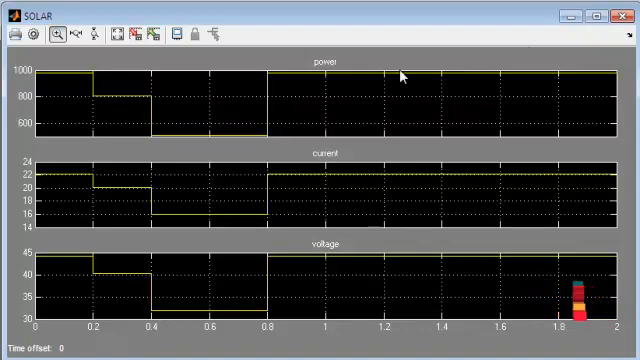
{"action": "mouse_move", "coordinate": [434, 285]}
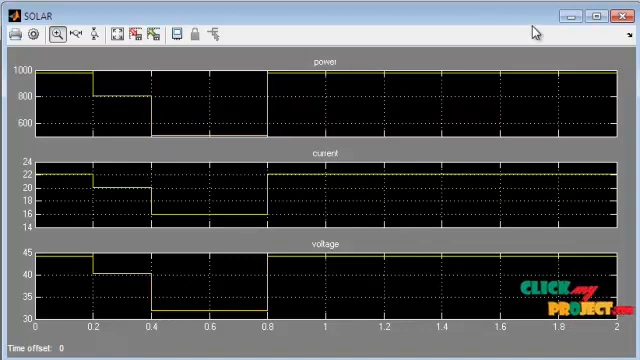
{"action": "mouse_move", "coordinate": [573, 18]}
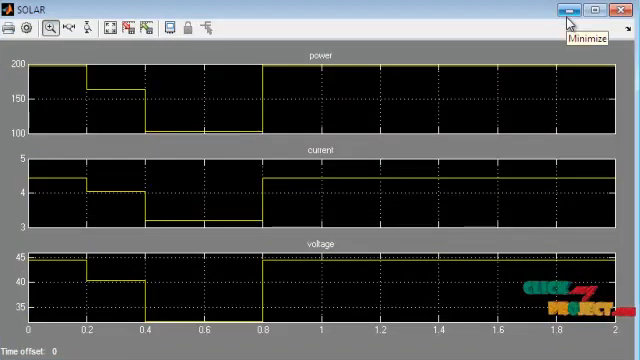
{"action": "mouse_move", "coordinate": [570, 22]}
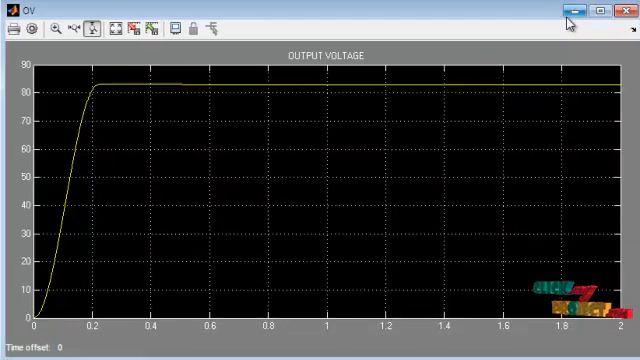
{"action": "mouse_move", "coordinate": [568, 11]}
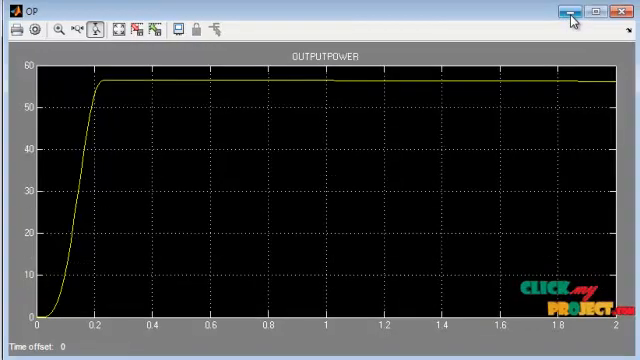
{"action": "mouse_move", "coordinate": [570, 11]}
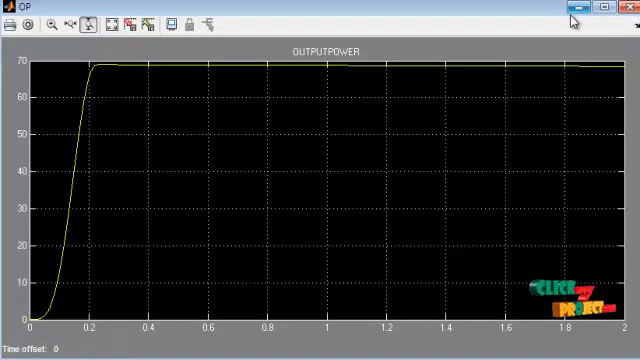
{"action": "mouse_move", "coordinate": [573, 16]}
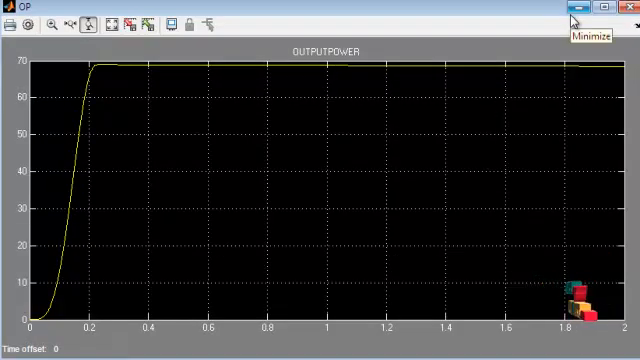